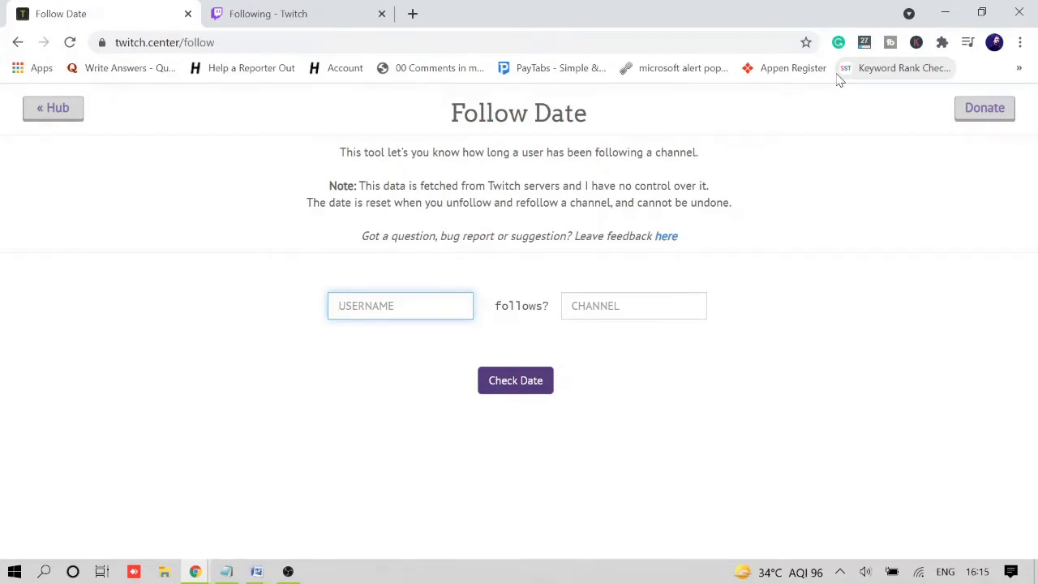
mouse_move(891, 7)
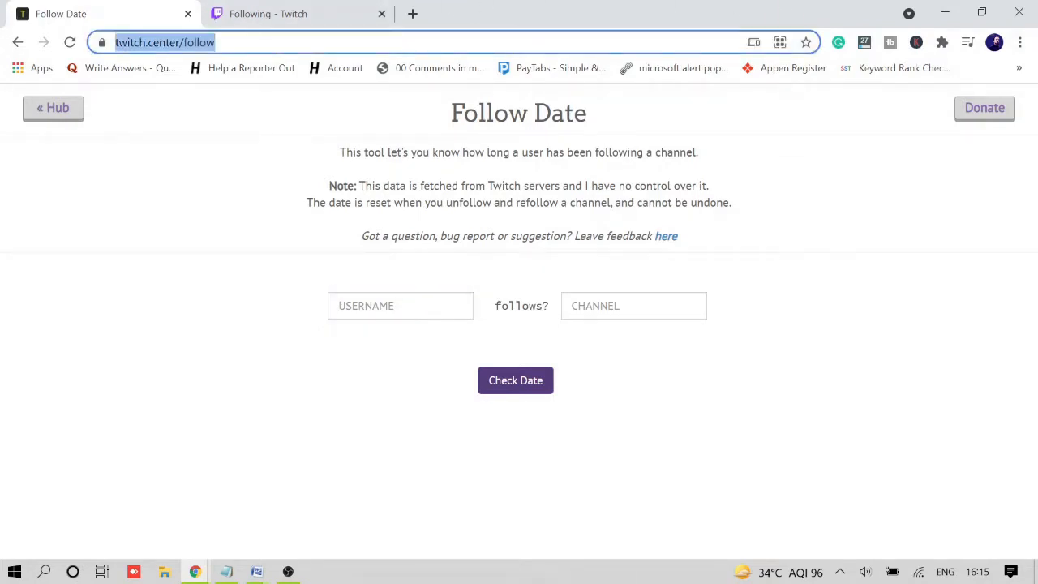
Step: Leave the empty Follow Date form and switch to the 'Following - Twitch' browser tab
click(398, 305)
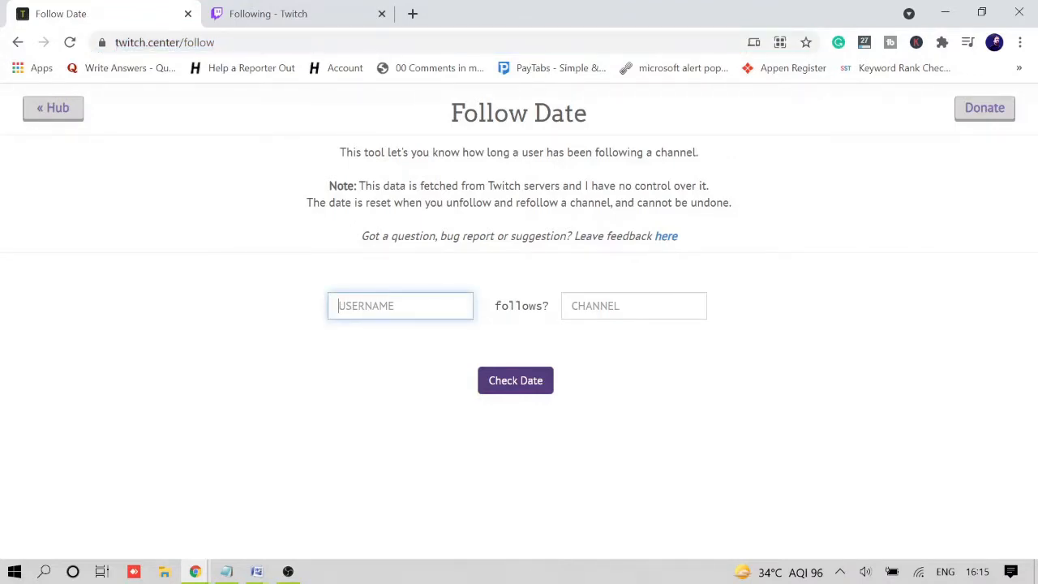
click(633, 305)
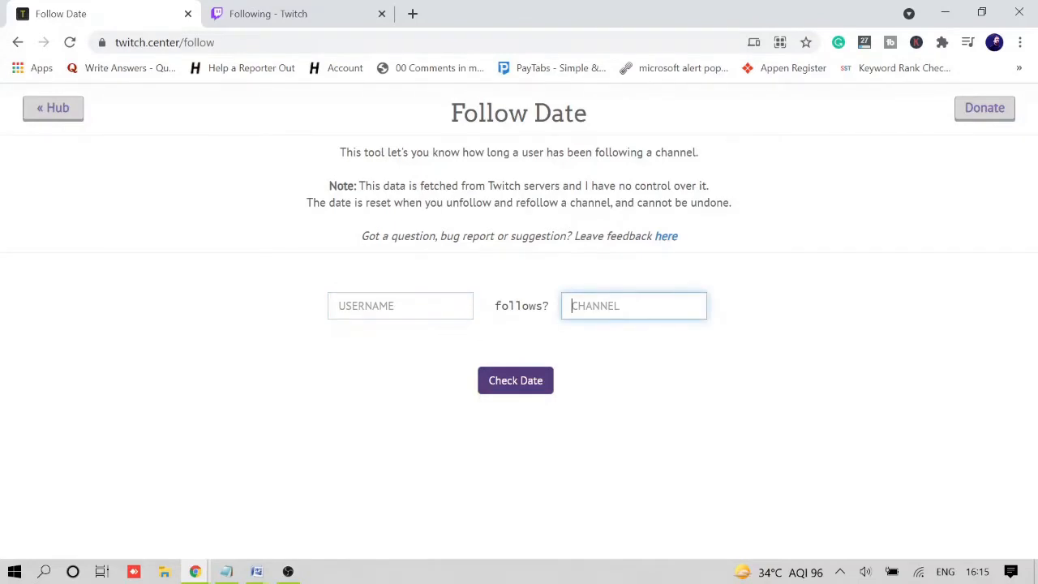
click(298, 13)
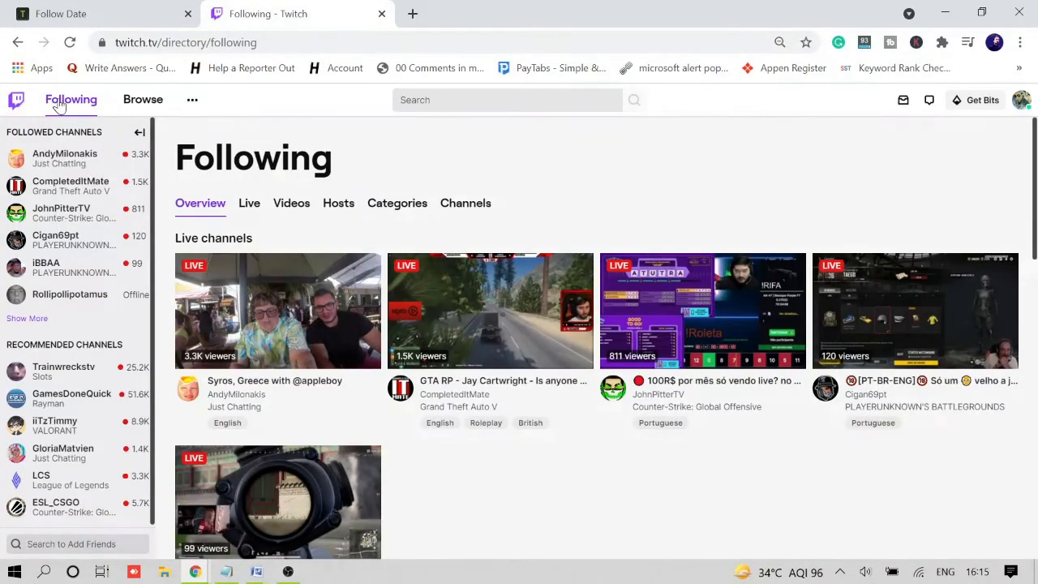
mouse_move(278, 310)
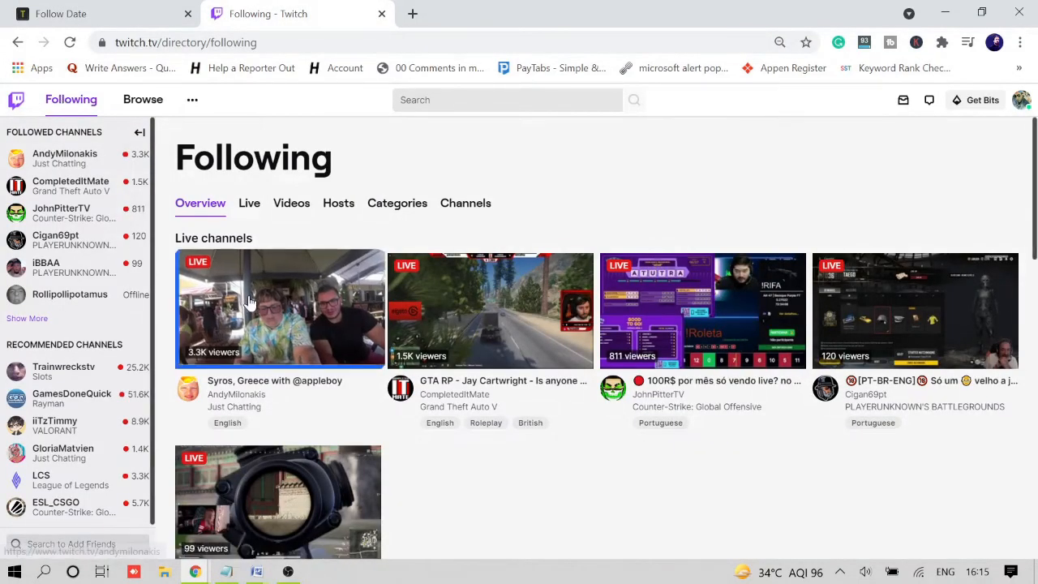
mouse_move(365, 182)
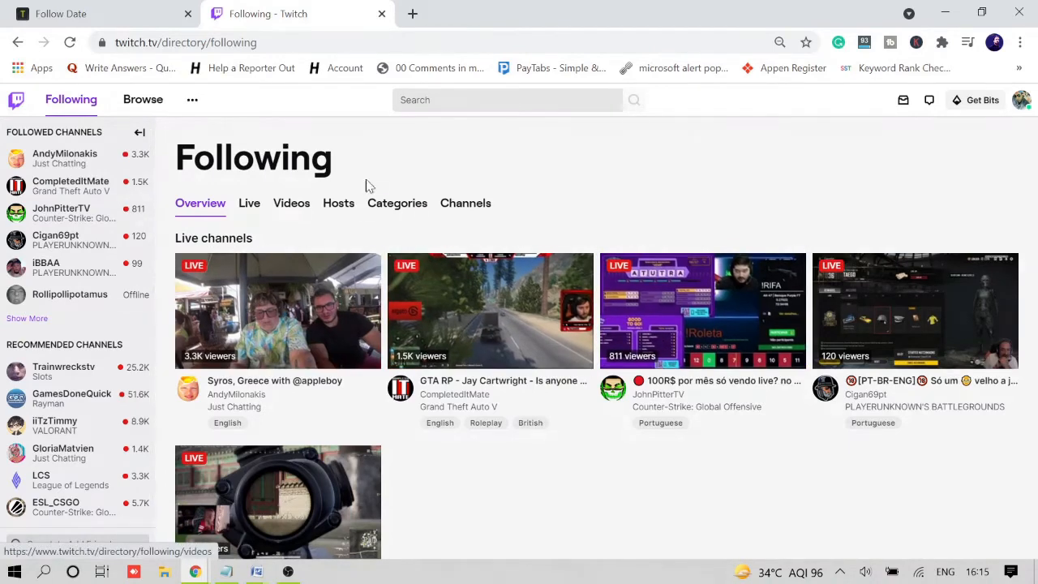
Step: List every followed channel under Channels, then return to the Follow Date tool
click(466, 203)
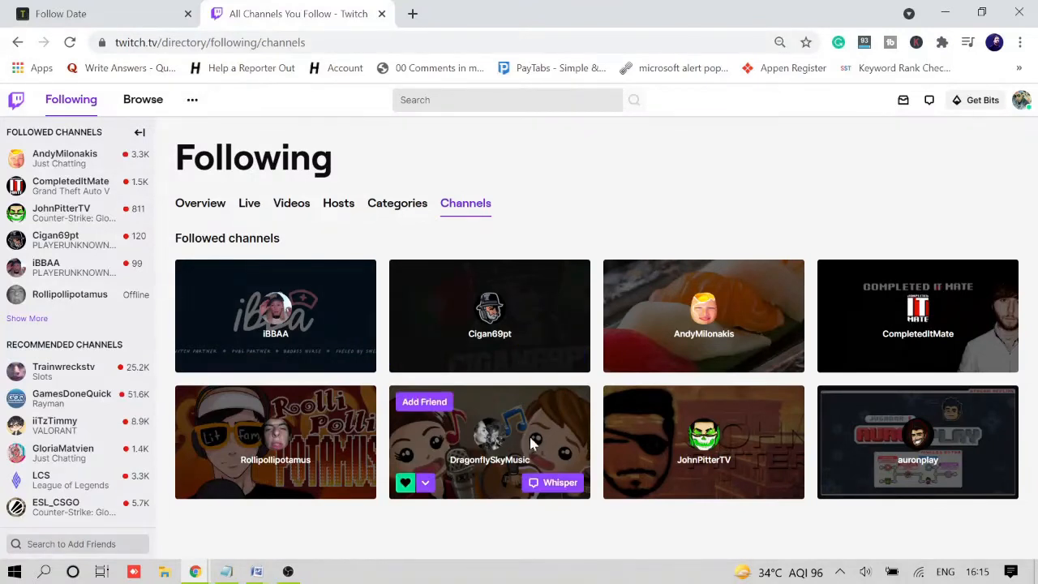
mouse_move(353, 447)
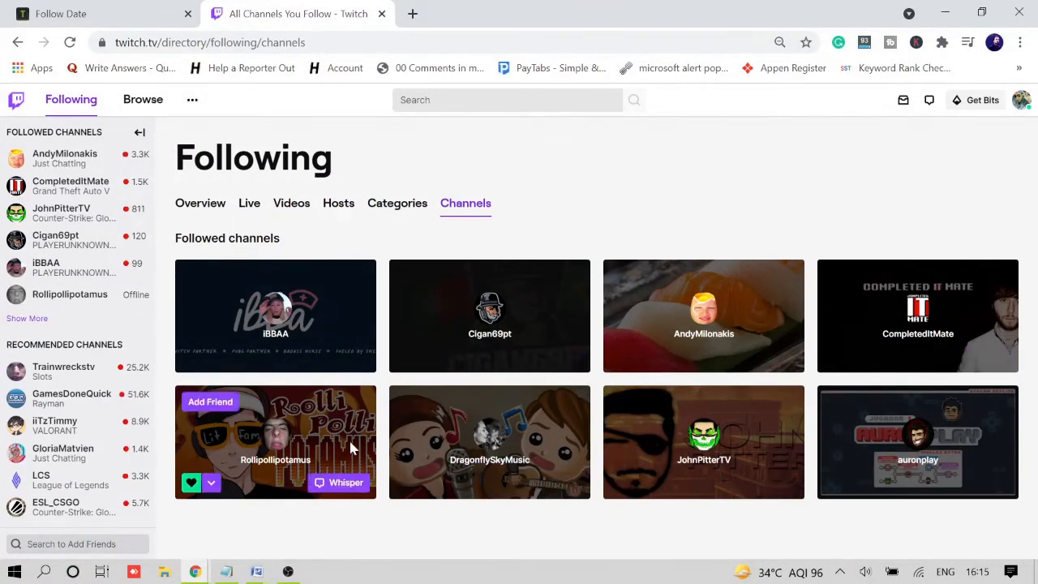
mouse_move(703, 441)
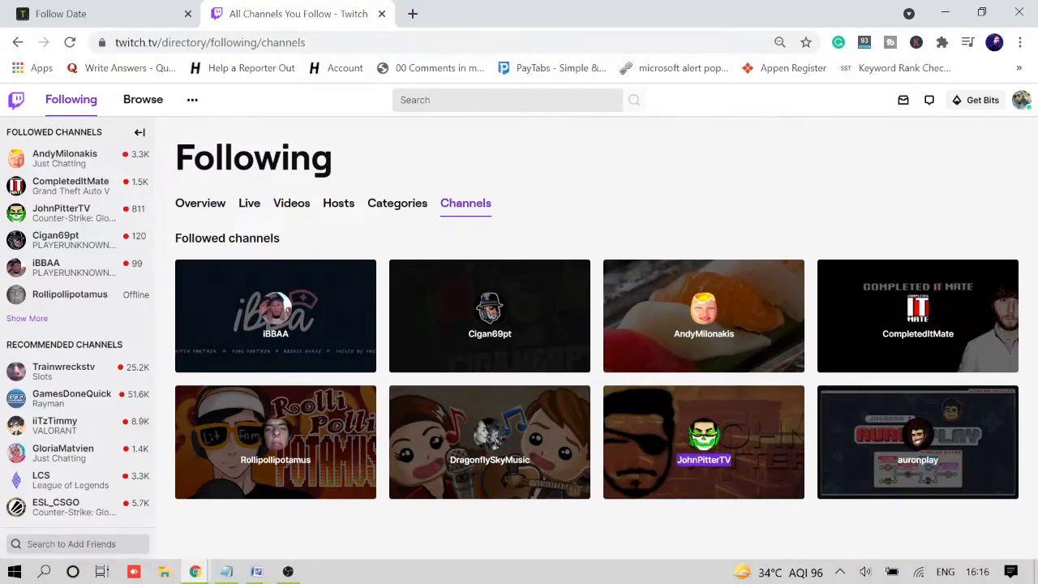
click(61, 13)
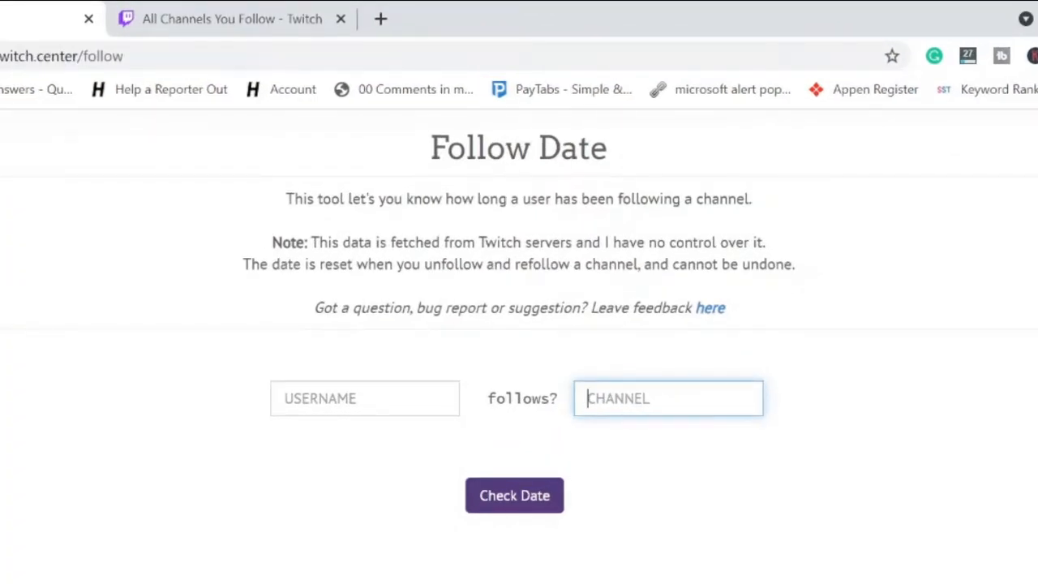
text(JohnPitterTV)
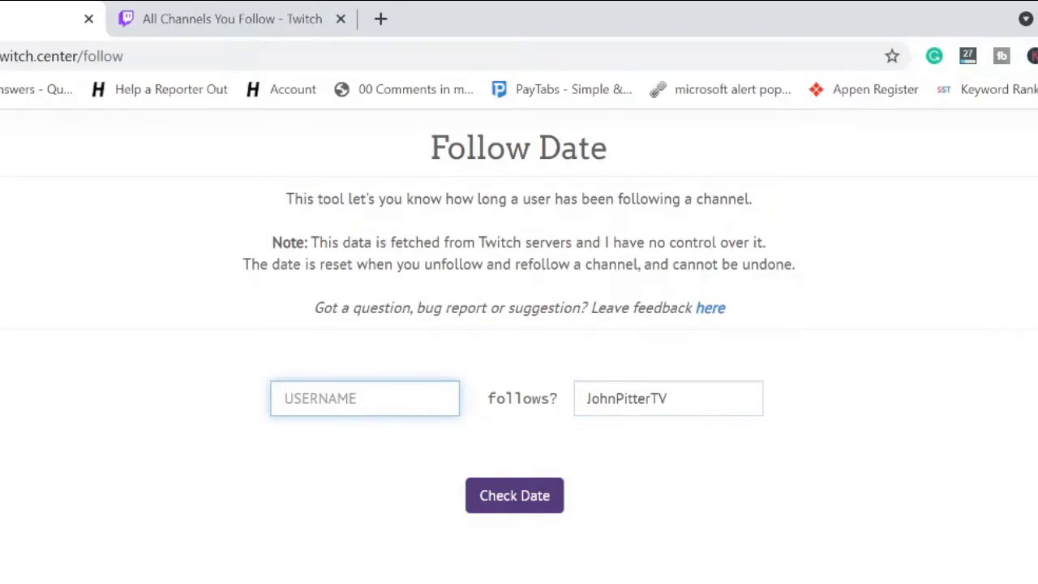
click(363, 399)
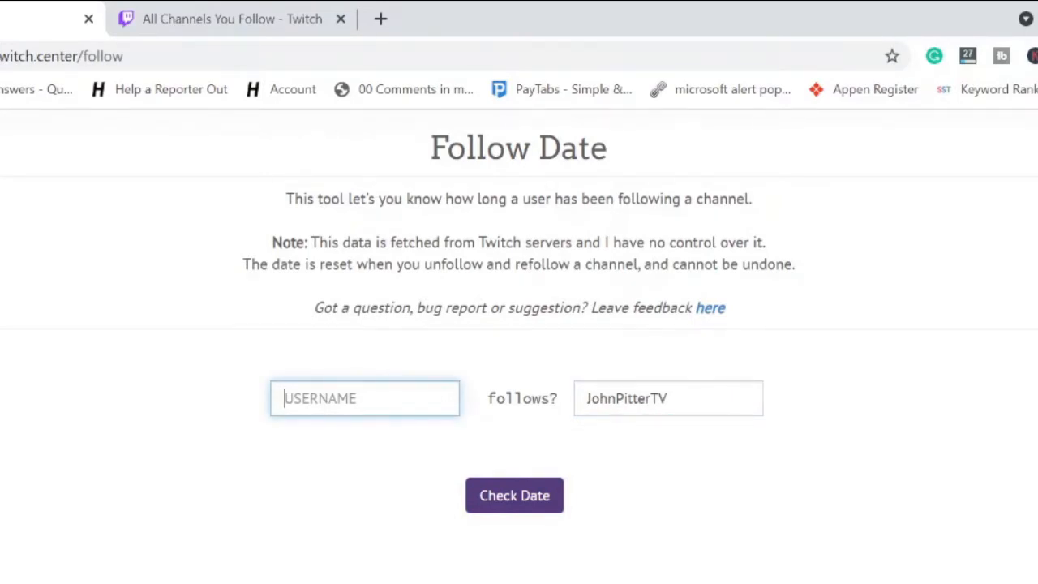
text(frank)
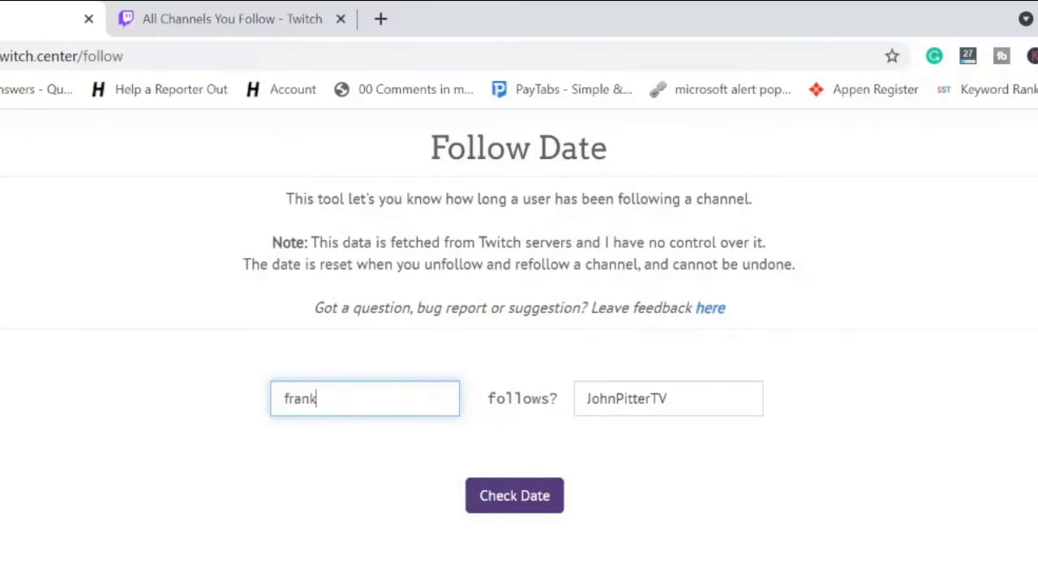
text(d)
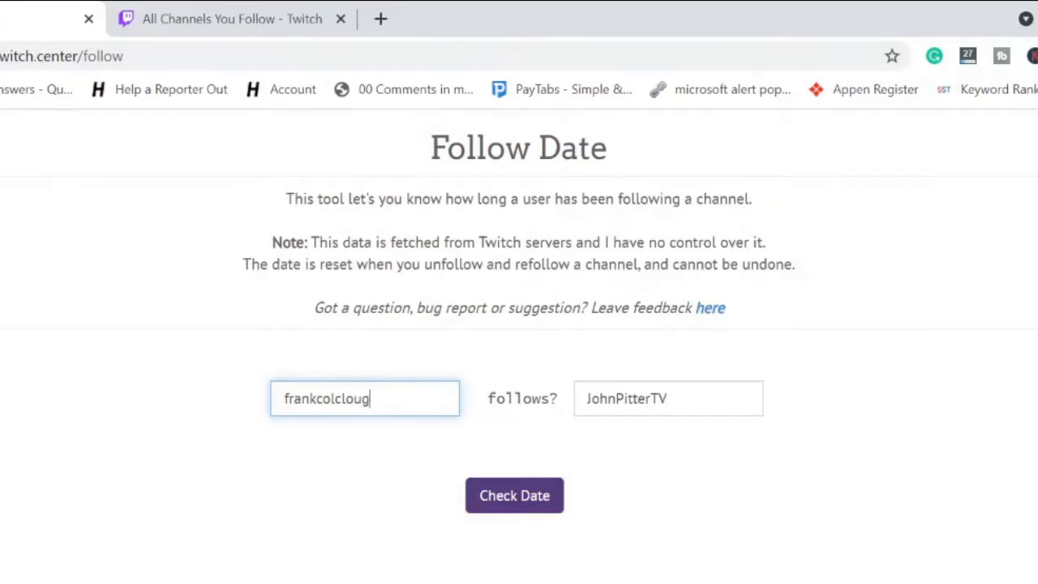
text(h)
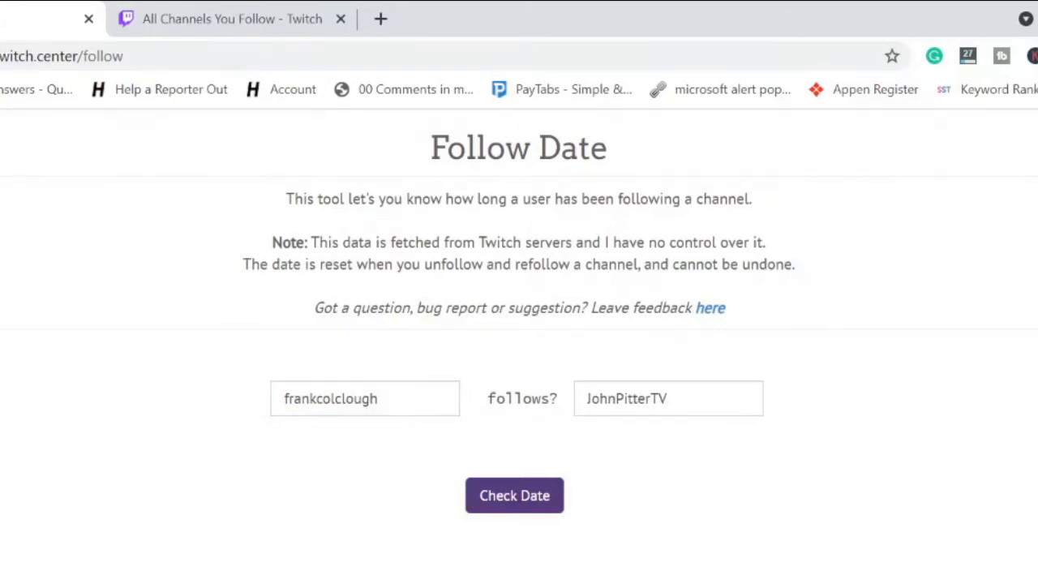
click(668, 399)
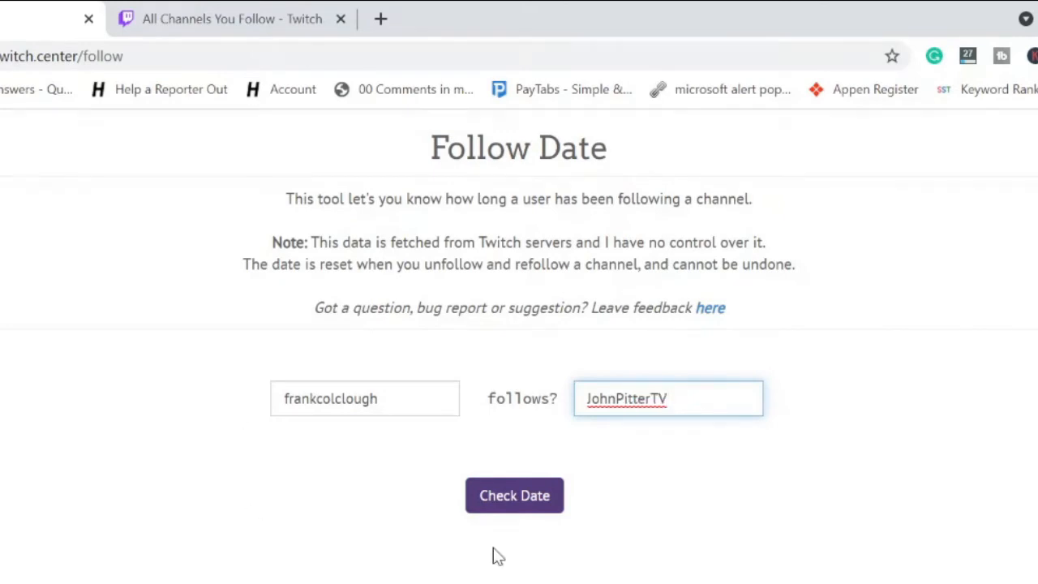
mouse_move(566, 398)
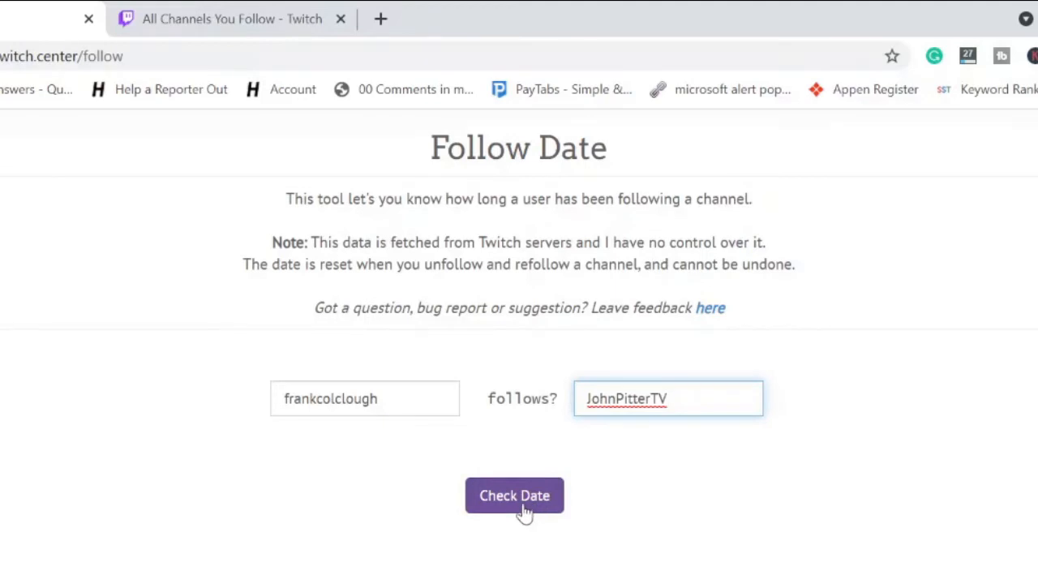
click(514, 496)
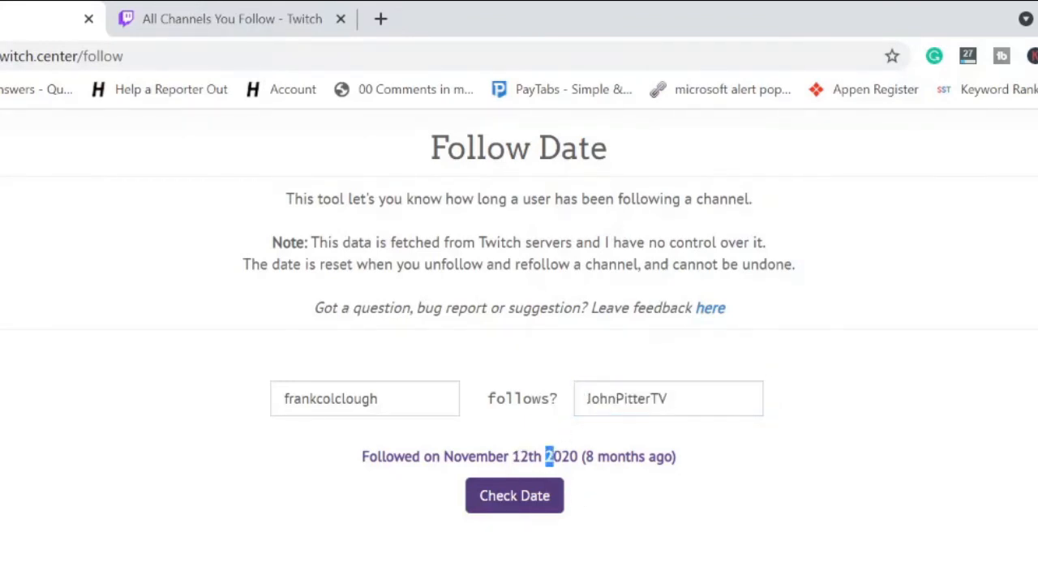
double_click(480, 456)
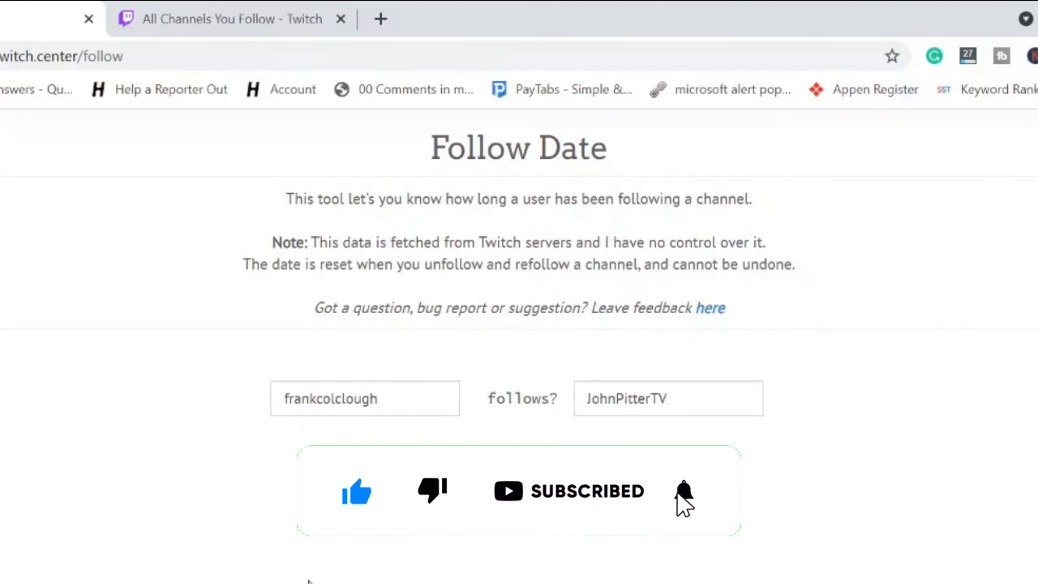
click(685, 490)
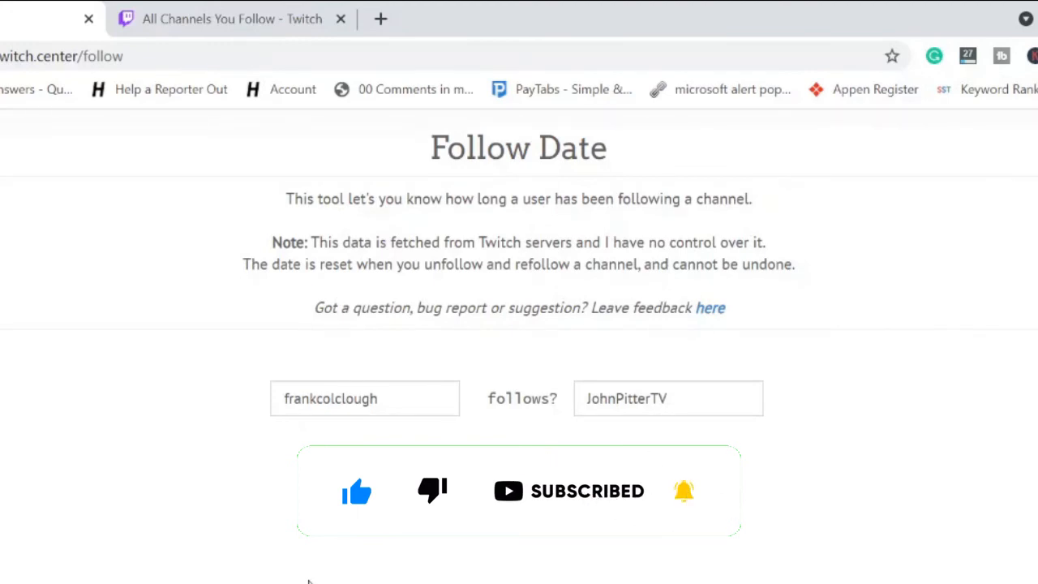
click(514, 497)
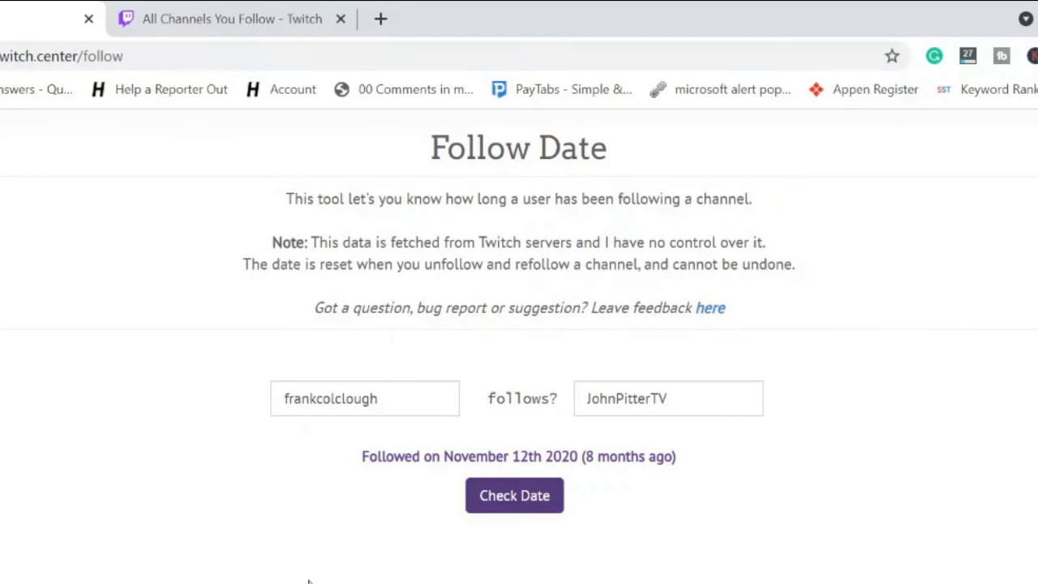
mouse_move(109, 369)
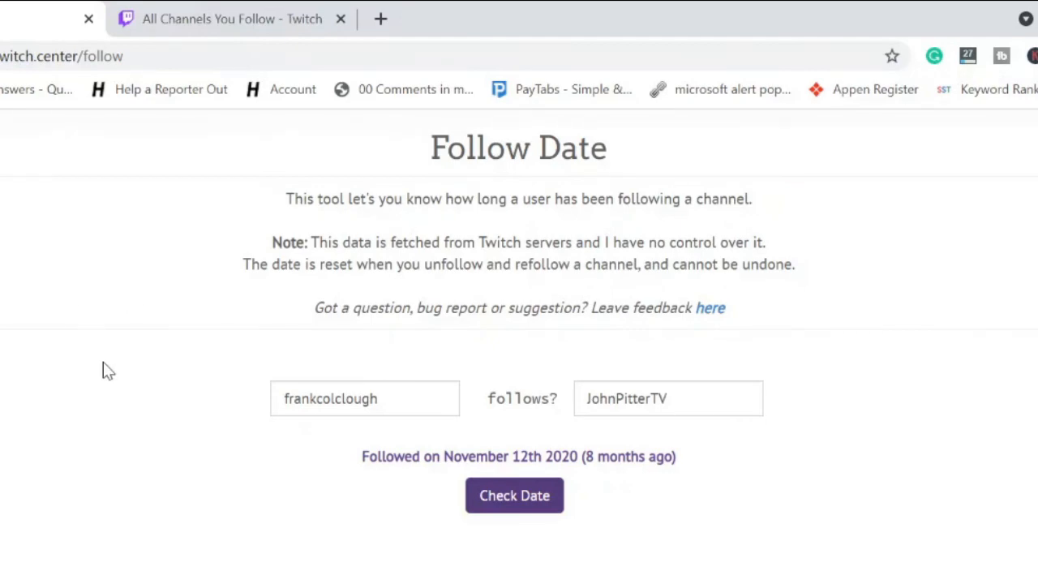